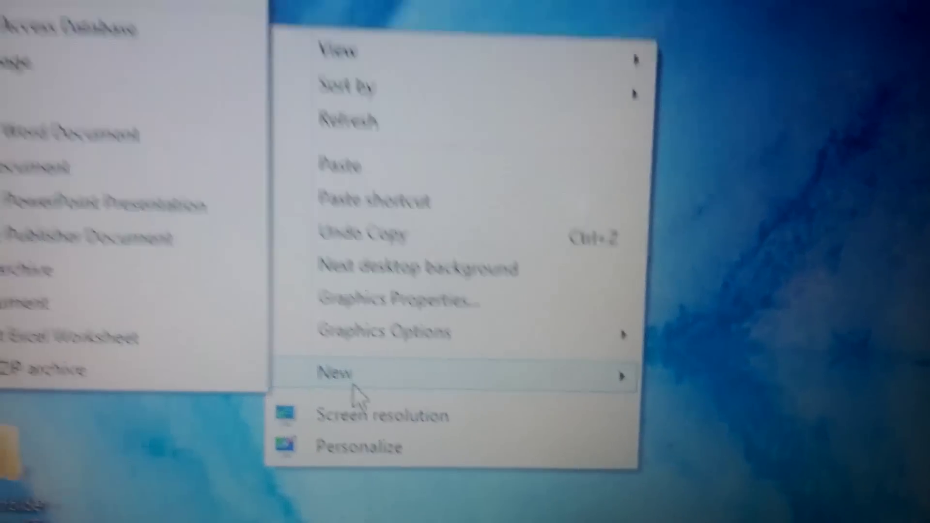
# - Create a new desktop folder from the right-click New > Folder menu, leaving its name editable
pyautogui.click(336, 373)
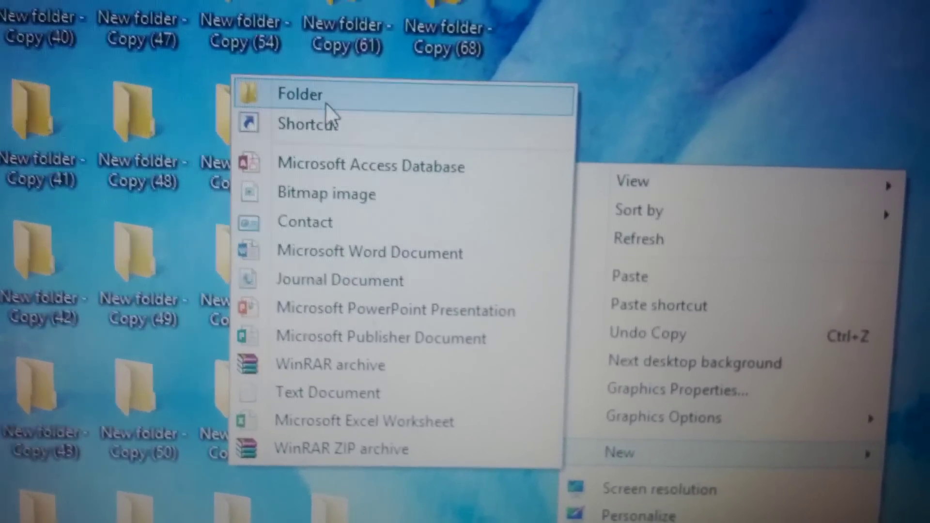
pyautogui.click(301, 94)
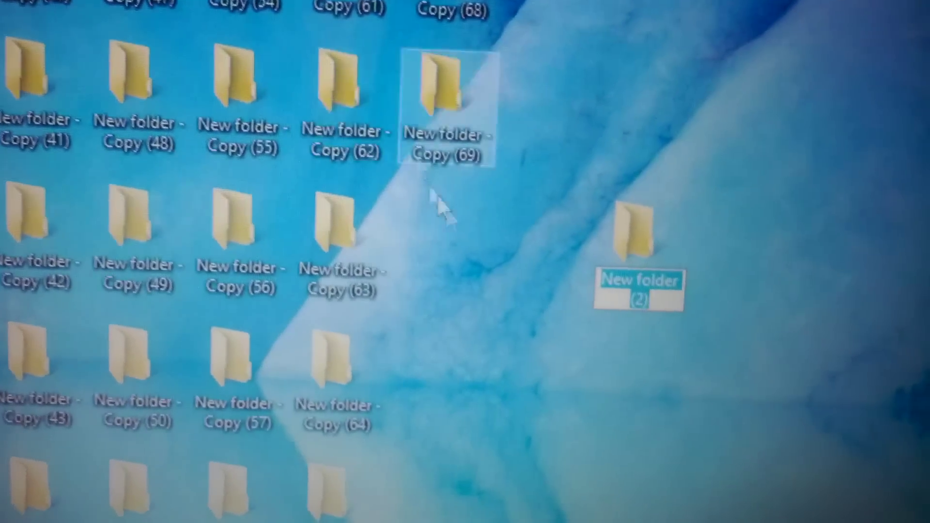